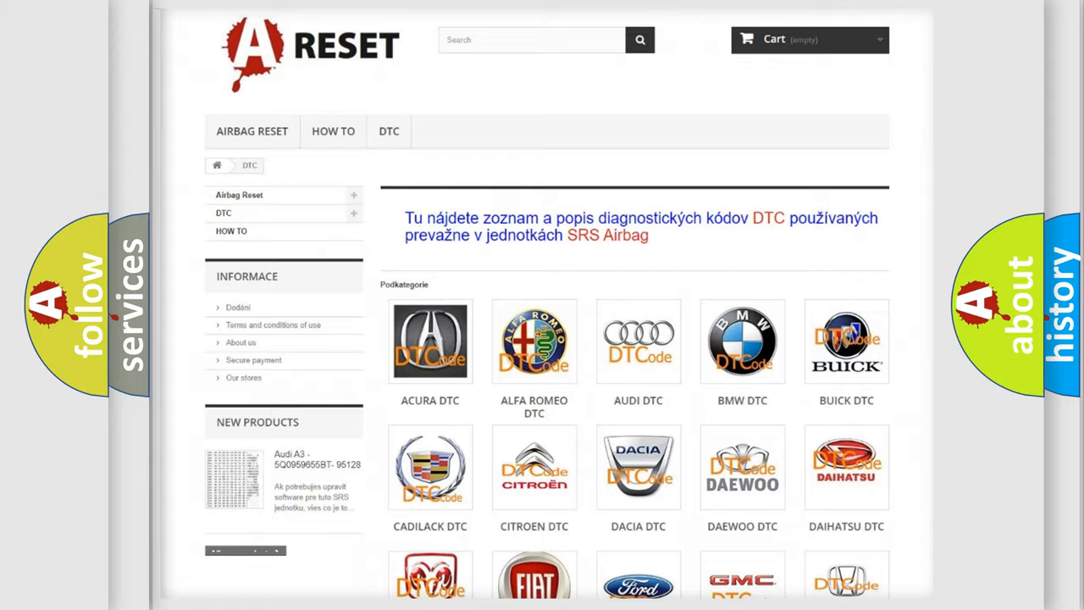
Open the Infiniti DTC tile and scroll through its airbag trouble code list
{"action": "scroll", "scroll_direction": "down", "scroll_amount": 3}
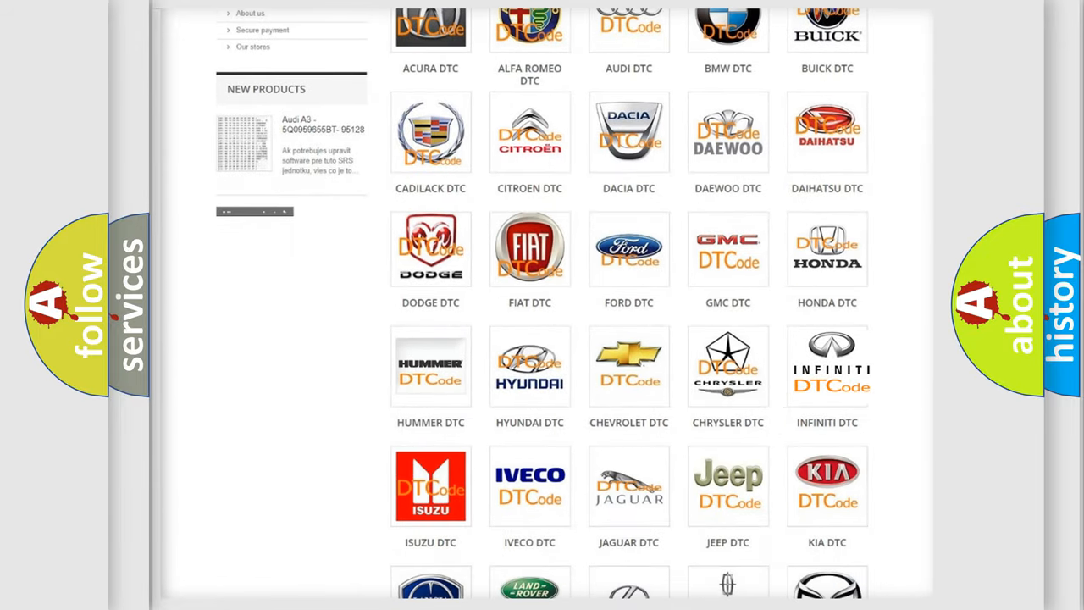
{"action": "left_click", "coordinate": [827, 365]}
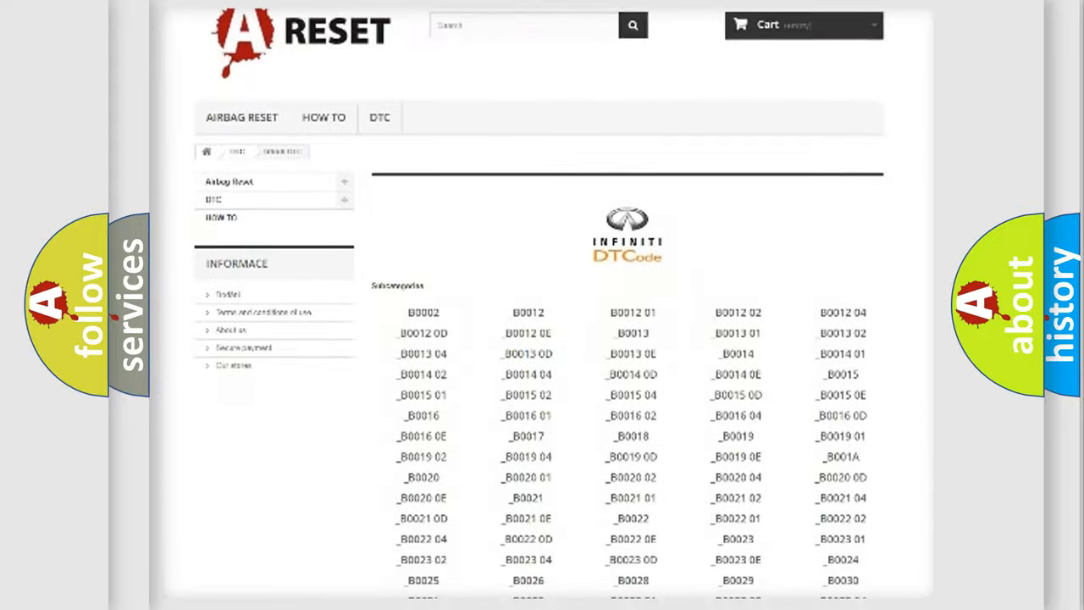
{"action": "scroll", "scroll_direction": "down", "scroll_amount": 3}
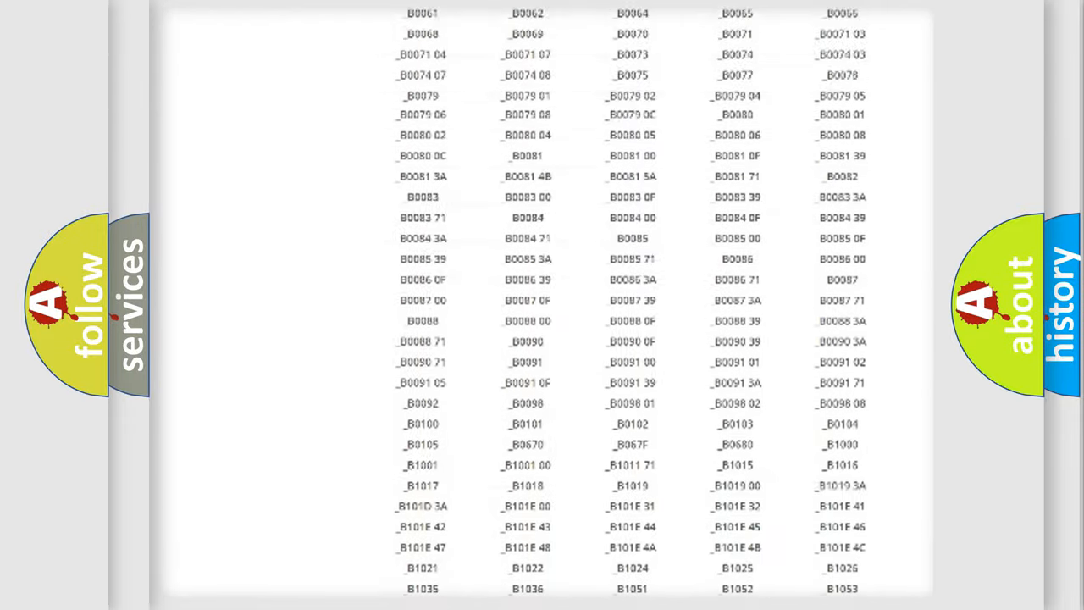